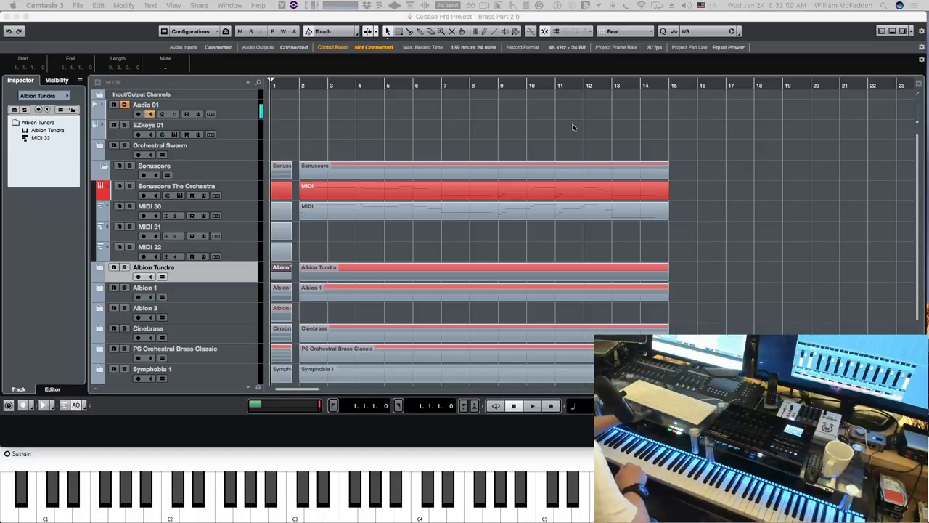
mouse_move(549, 137)
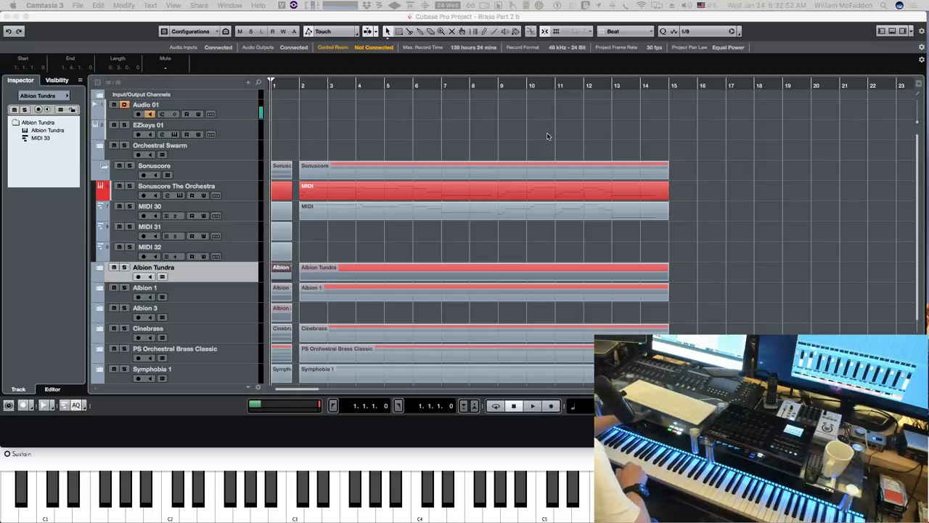
mouse_move(538, 133)
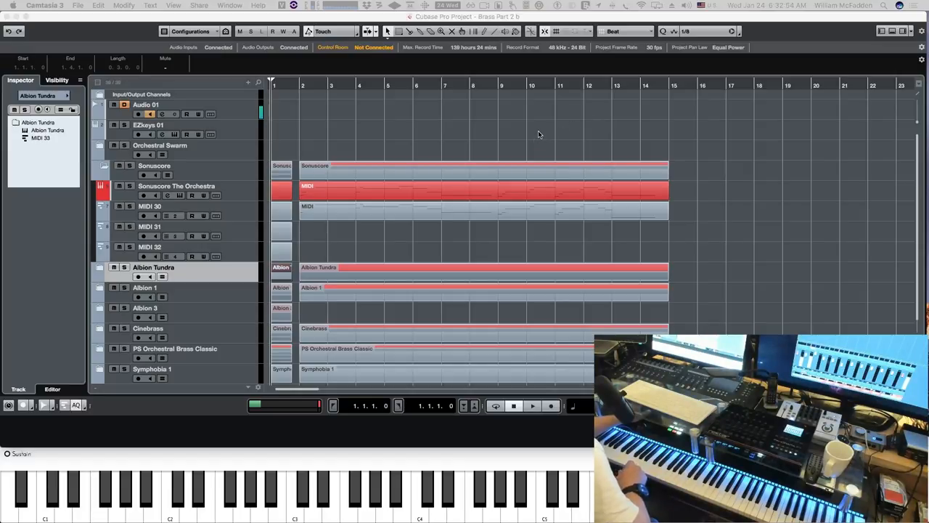
mouse_move(520, 136)
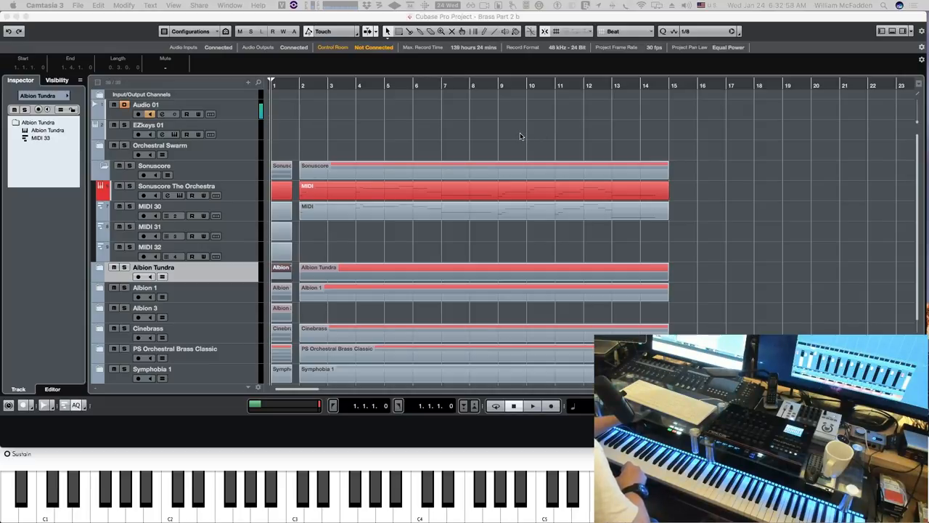
mouse_move(444, 119)
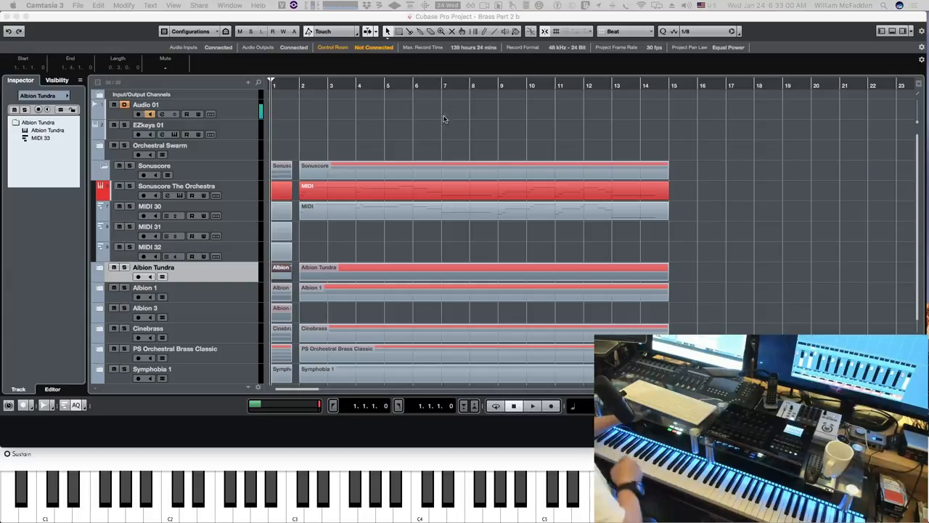
mouse_move(450, 118)
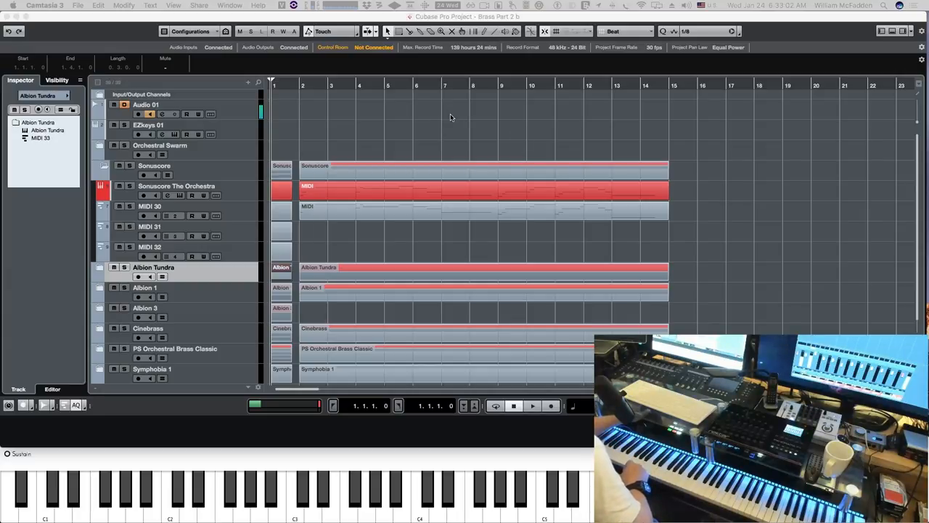
mouse_move(453, 119)
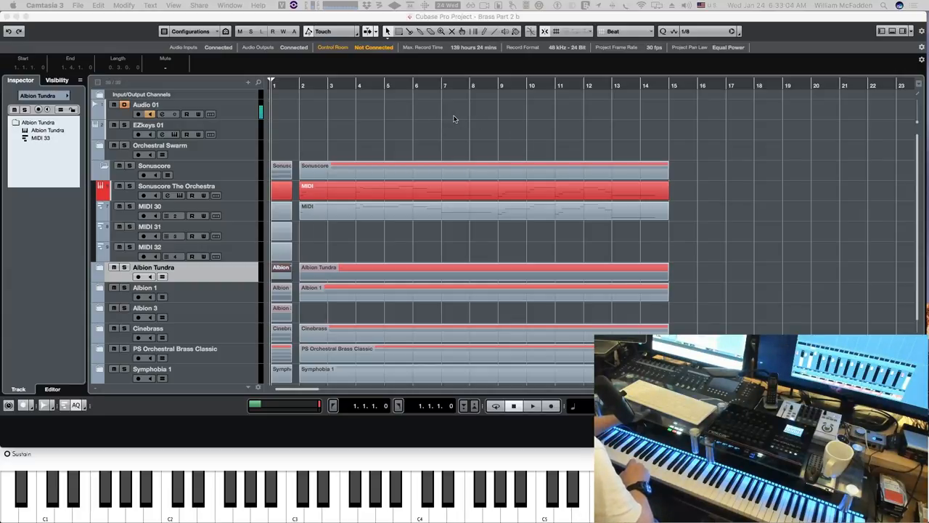
mouse_move(456, 129)
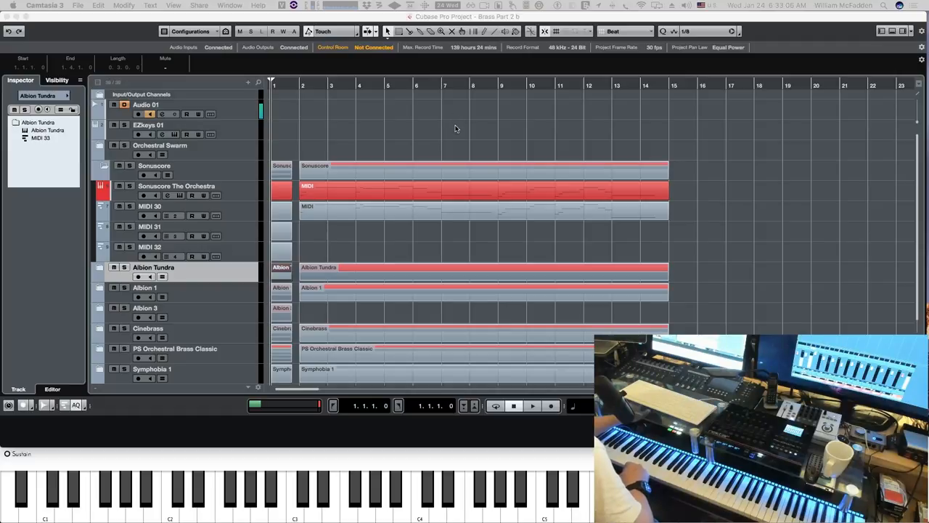
Collapse the Sonuscore folder so The Orchestra and its MIDI tracks hide, then start playback
scroll(up, 3)
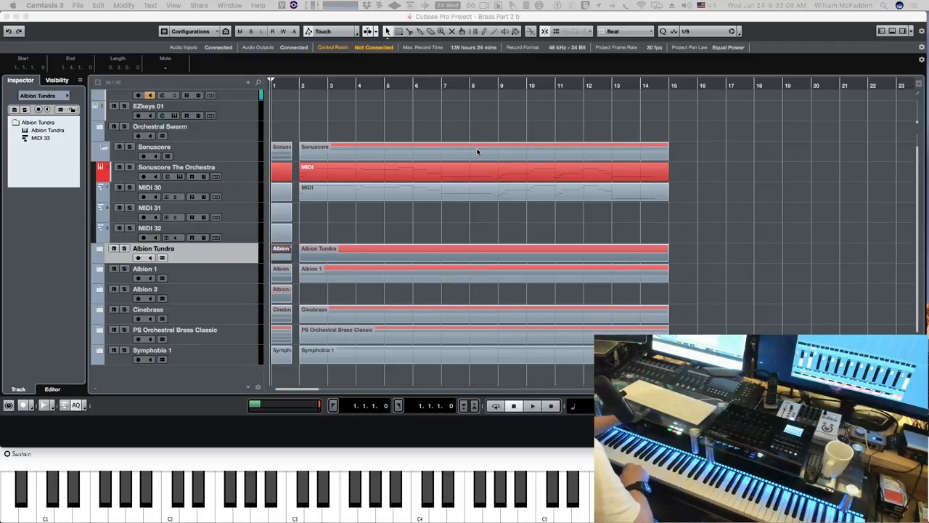
mouse_move(525, 177)
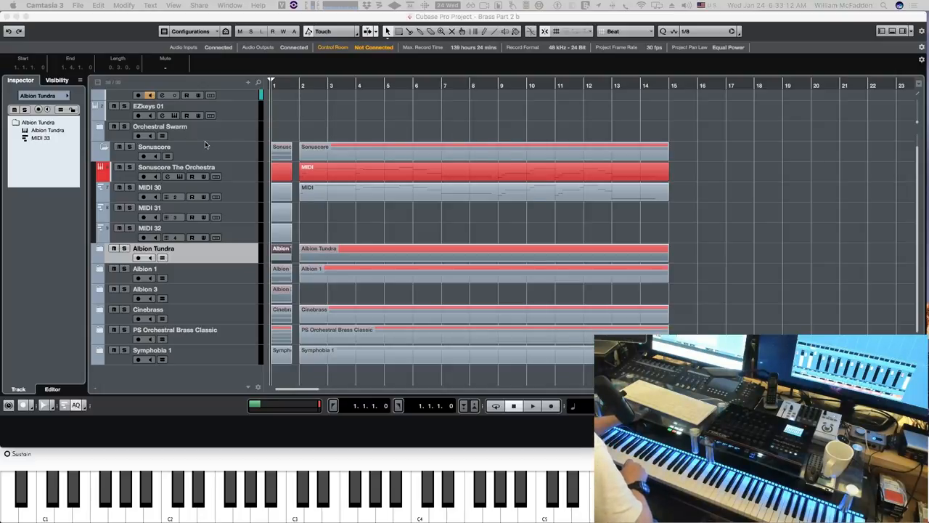
mouse_move(145, 158)
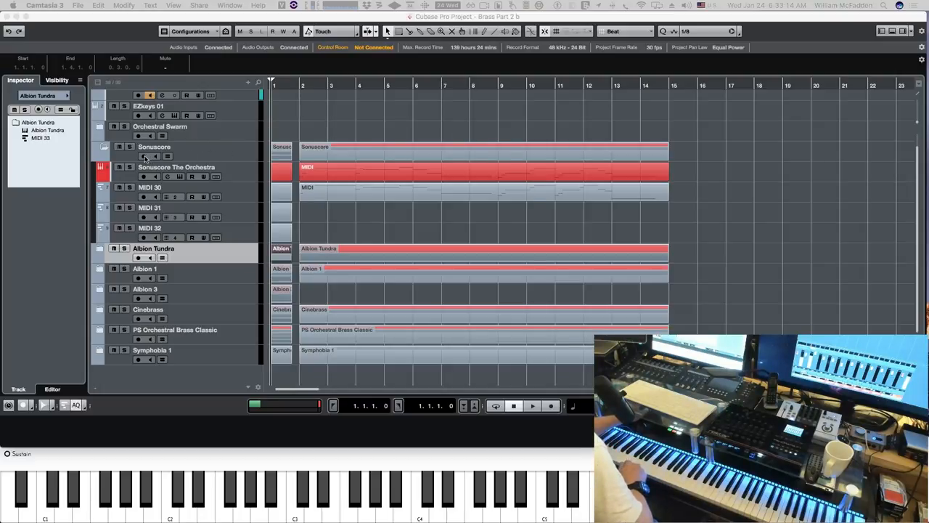
click(131, 146)
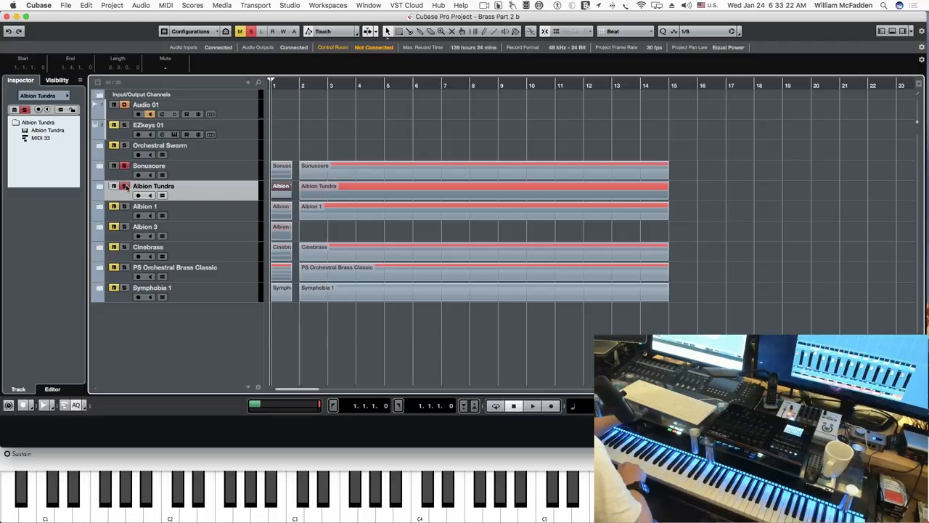
click(531, 406)
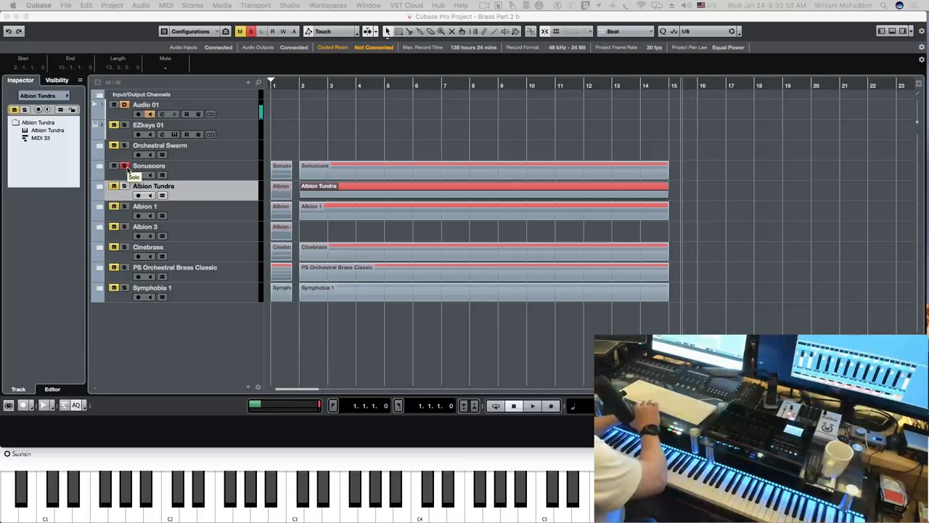
Play the brass cue through the Sonuscore, Albion, Cinebrass, Orchestral Brass and Symphobia tracks and stop
click(125, 165)
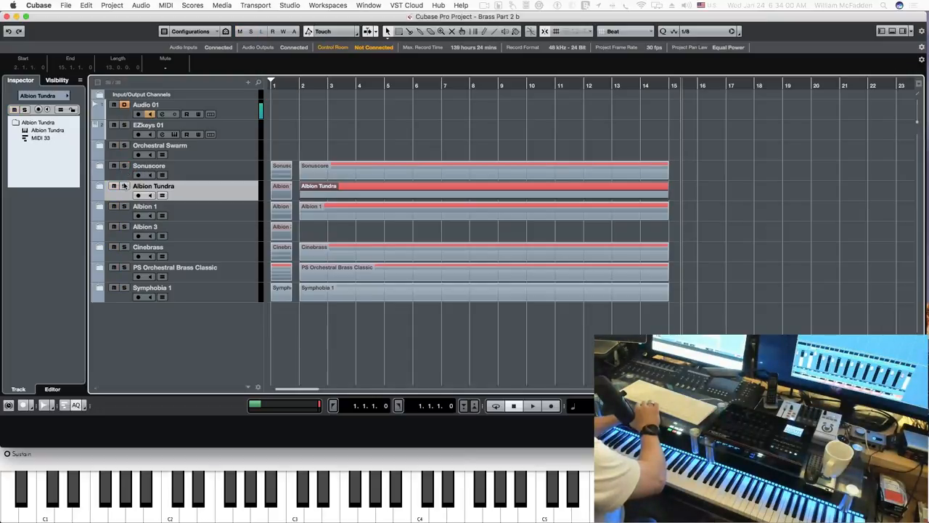
click(531, 405)
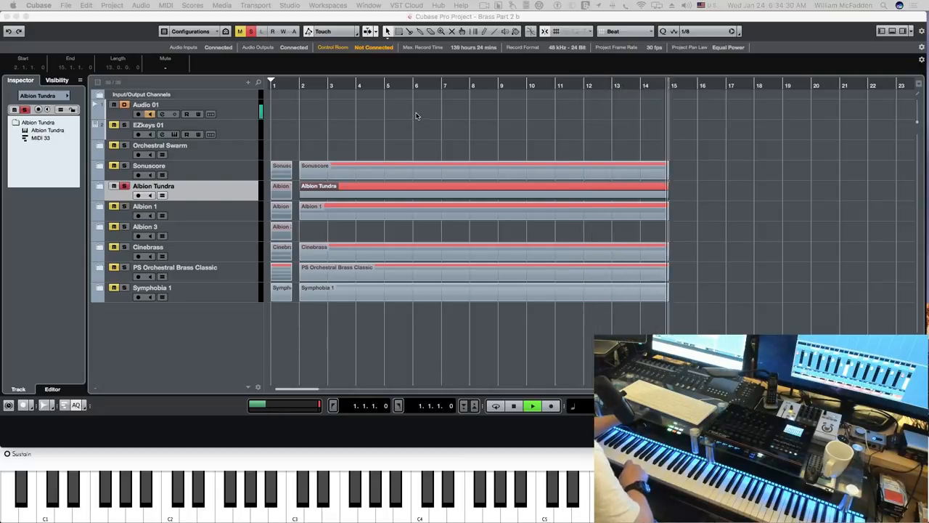
mouse_move(465, 127)
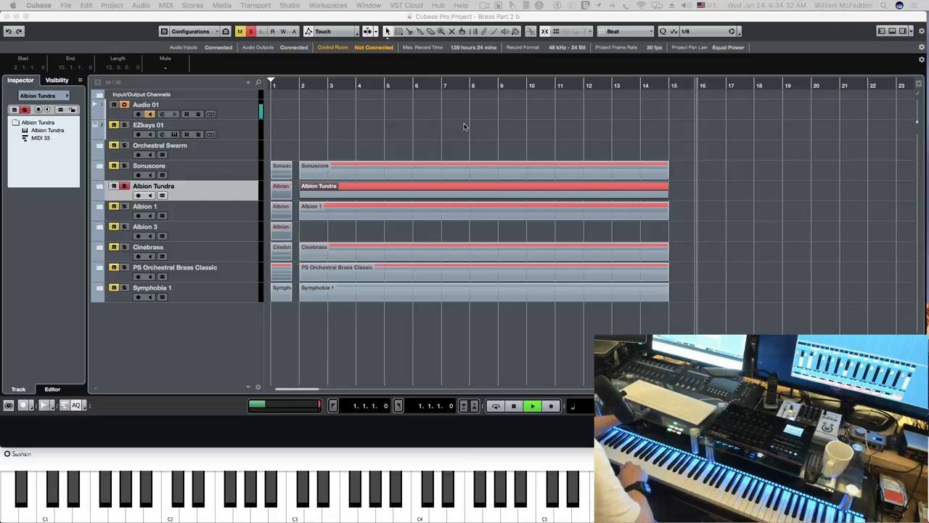
mouse_move(395, 142)
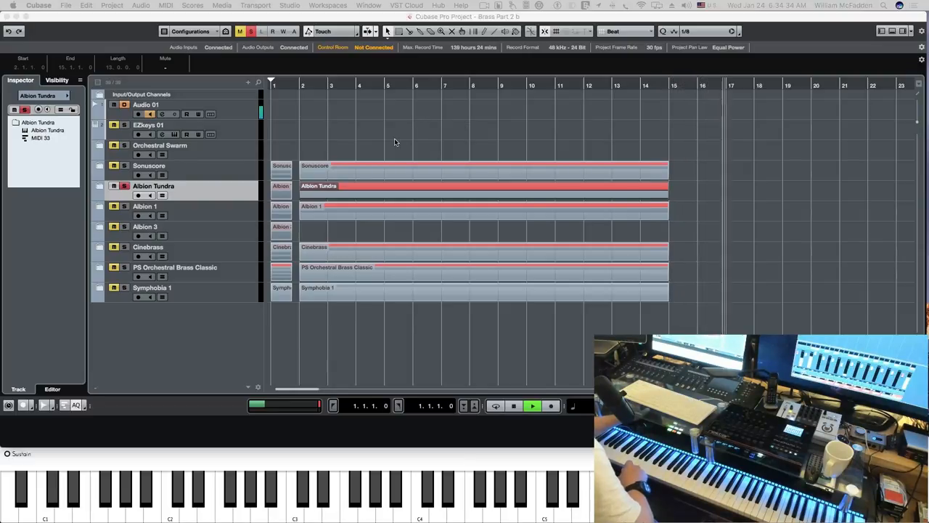
mouse_move(351, 125)
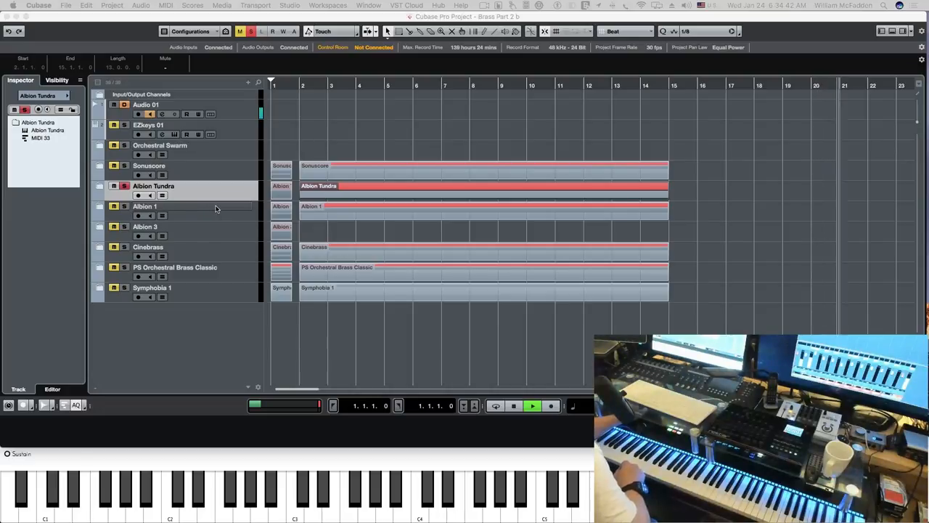
scroll(right, 3)
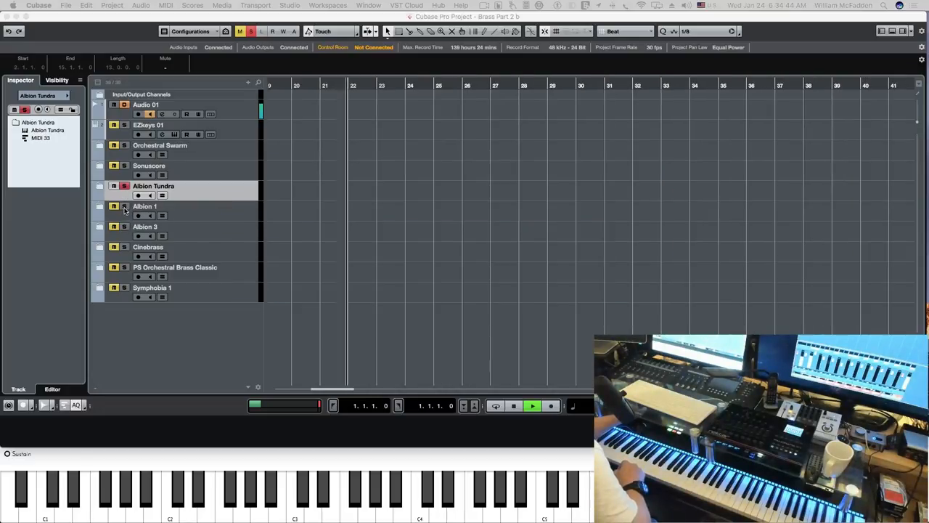
mouse_move(206, 200)
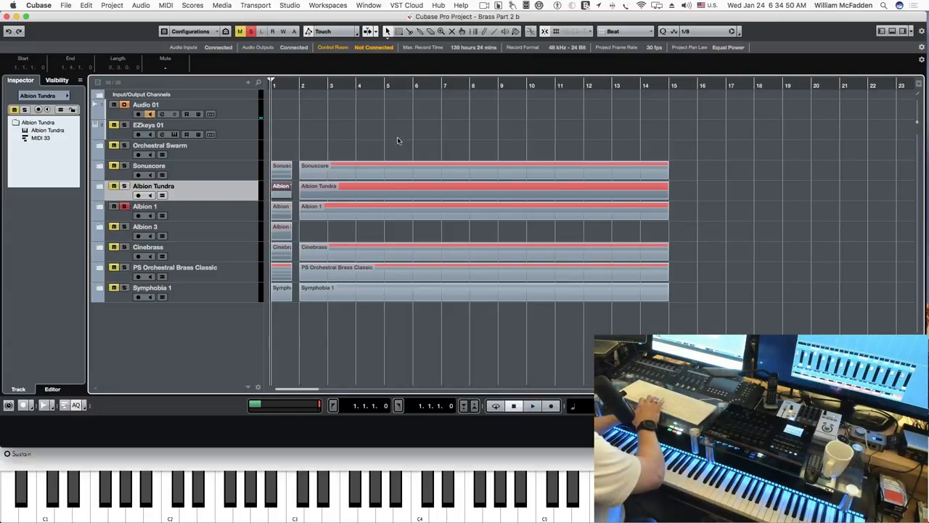
click(531, 406)
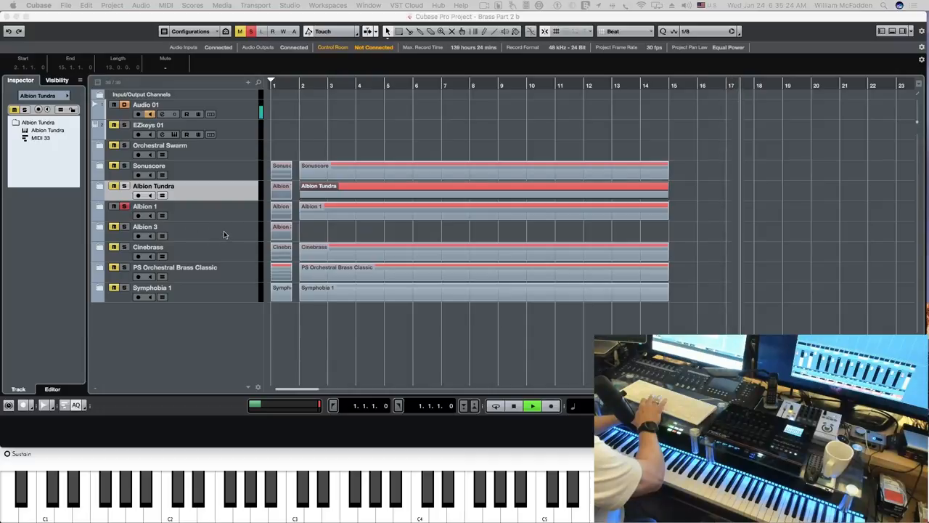
mouse_move(214, 244)
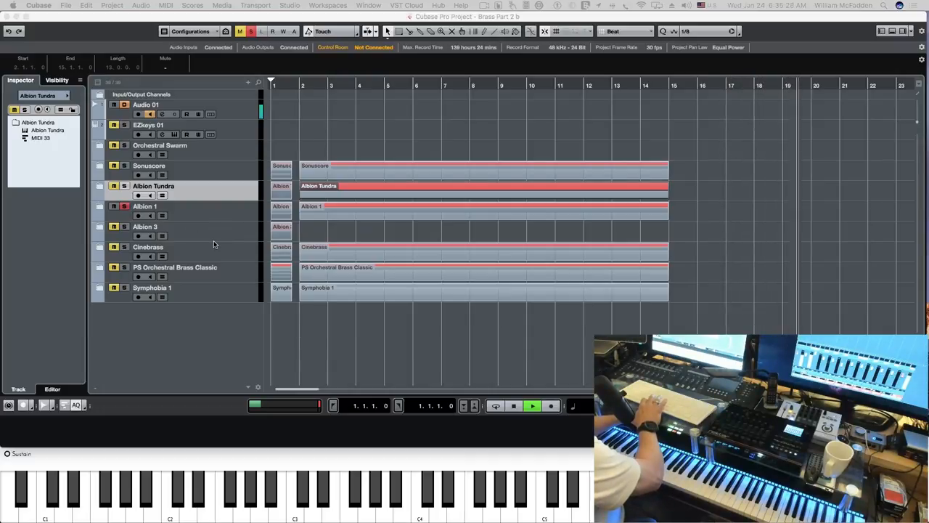
click(514, 407)
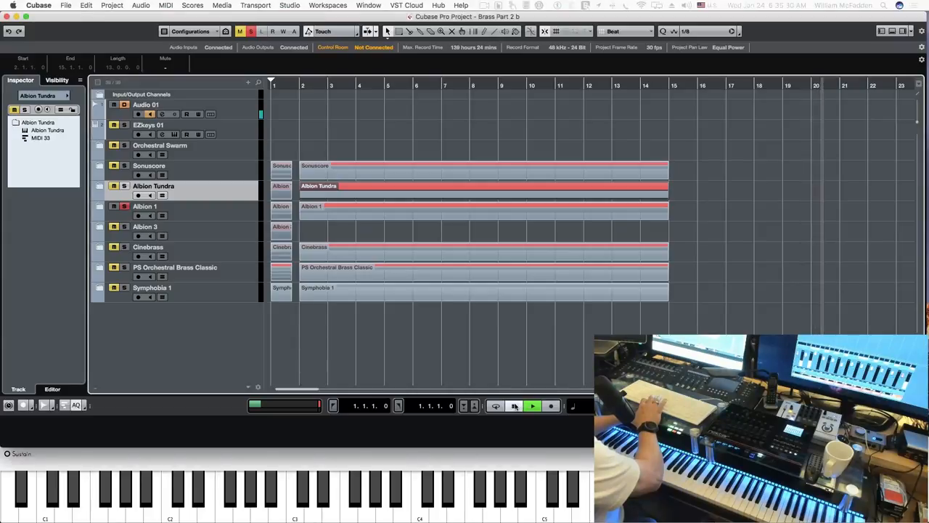
click(533, 406)
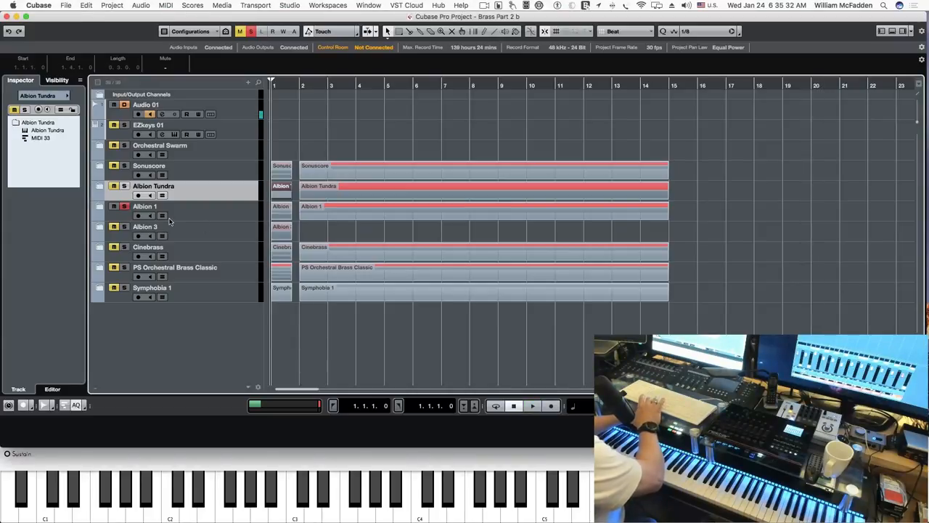
mouse_move(215, 237)
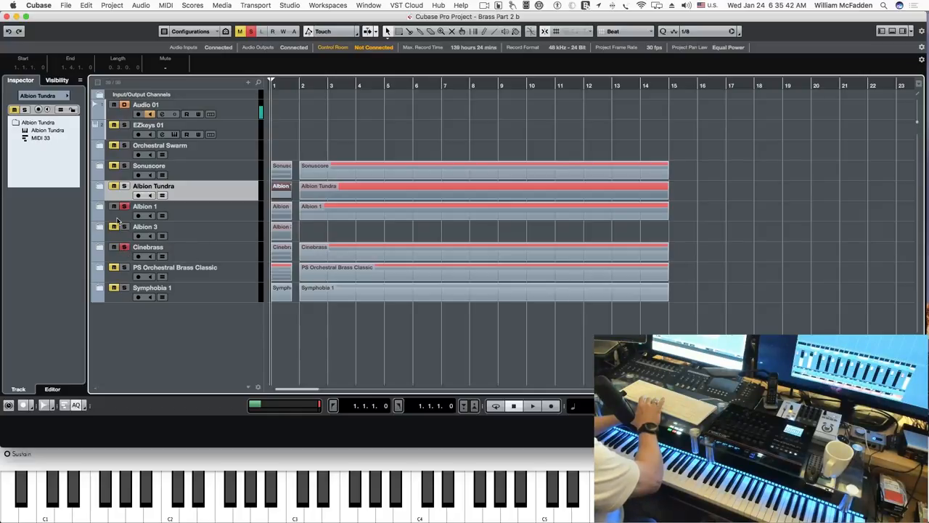
click(113, 207)
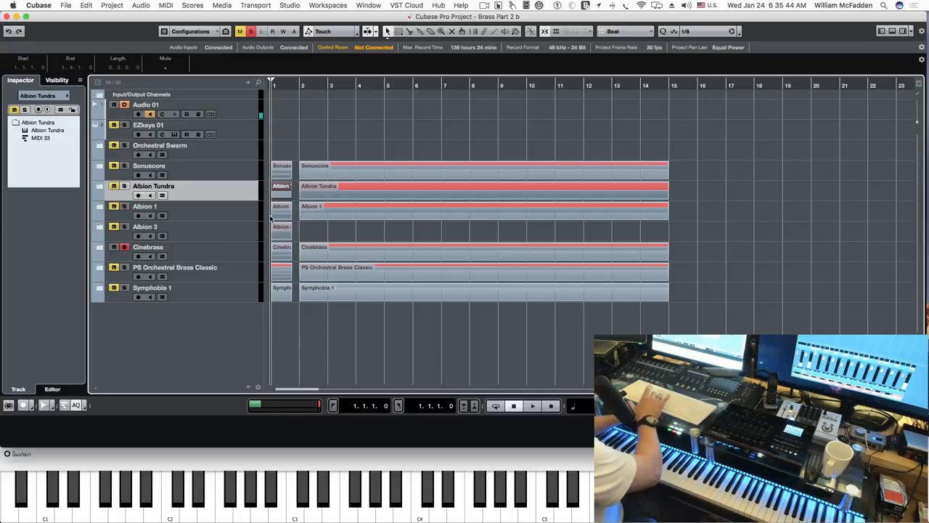
click(532, 406)
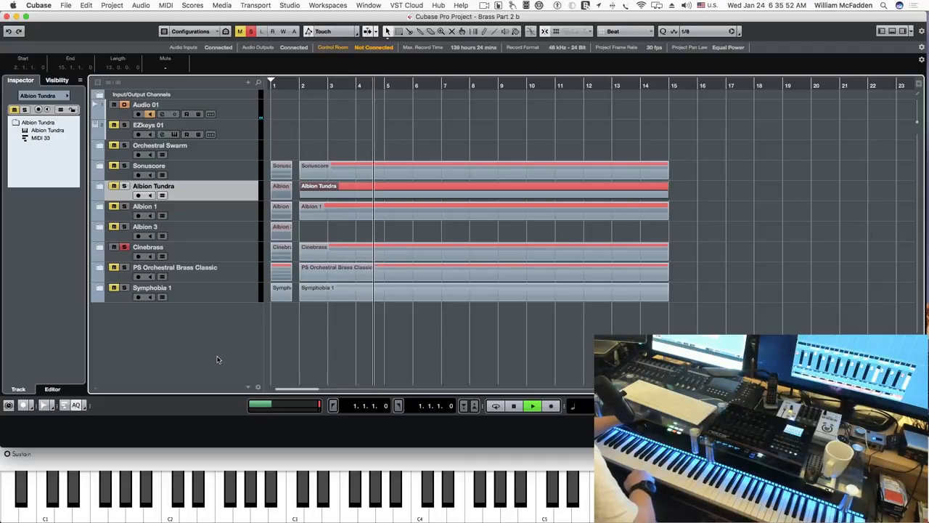
mouse_move(216, 333)
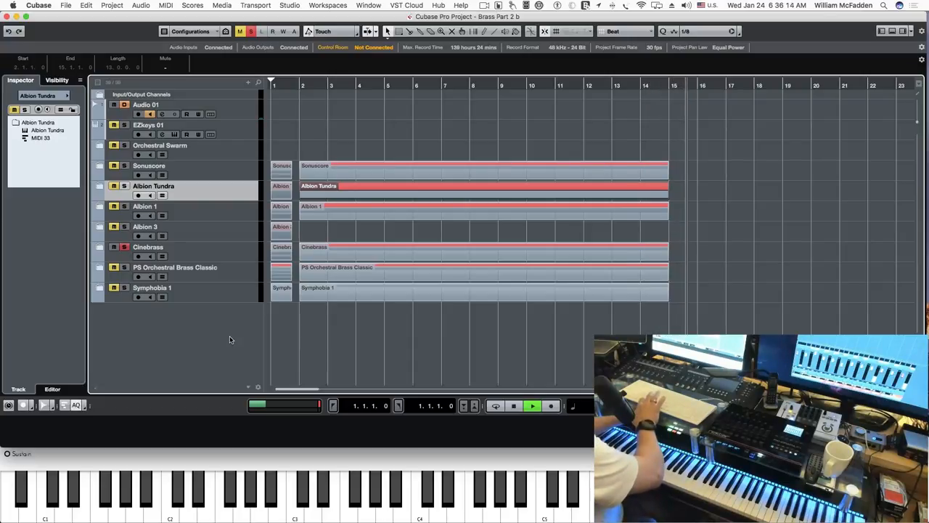
click(514, 407)
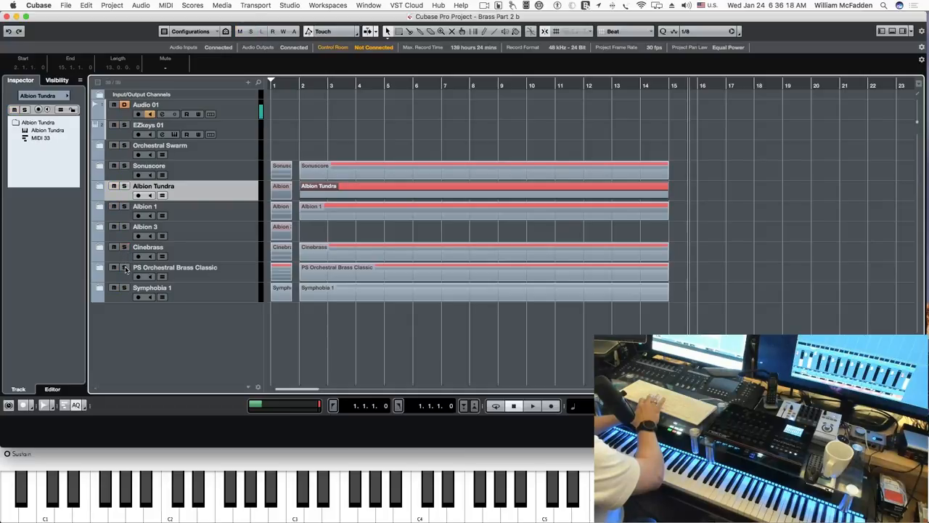
click(113, 267)
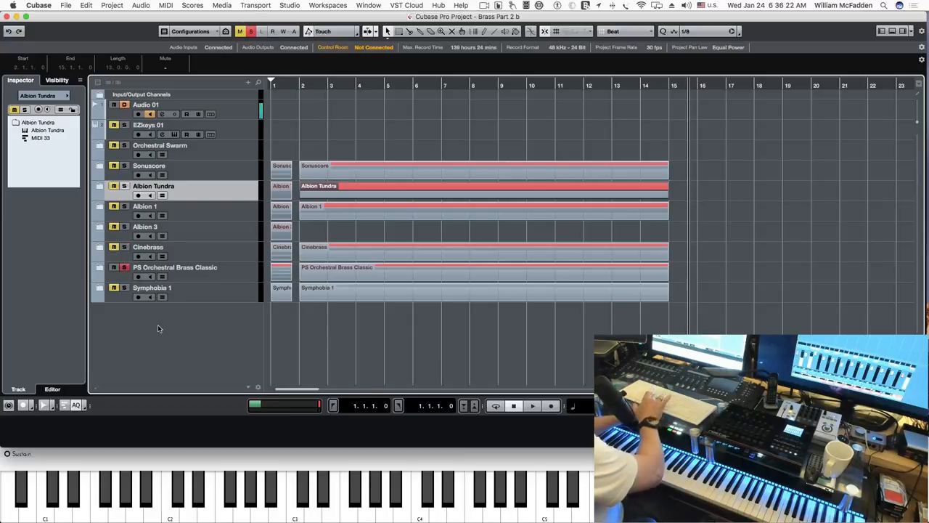
click(531, 406)
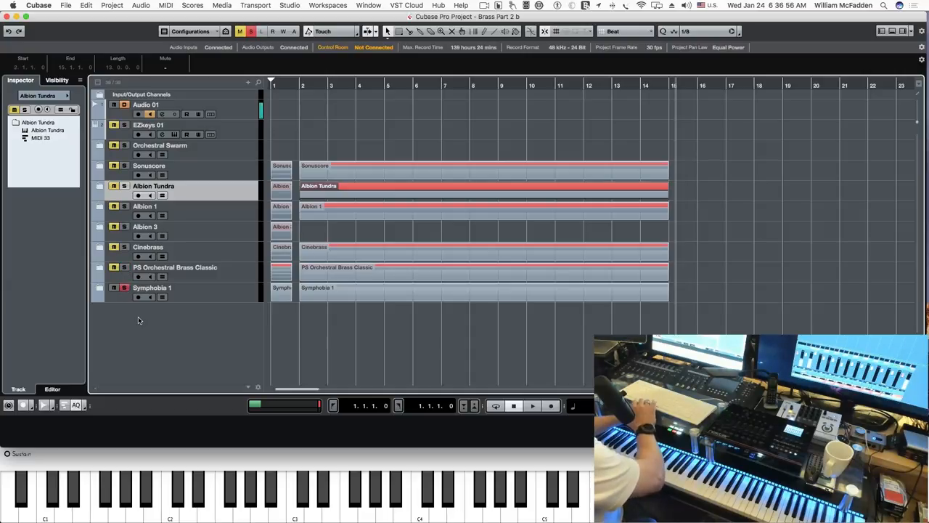
click(532, 407)
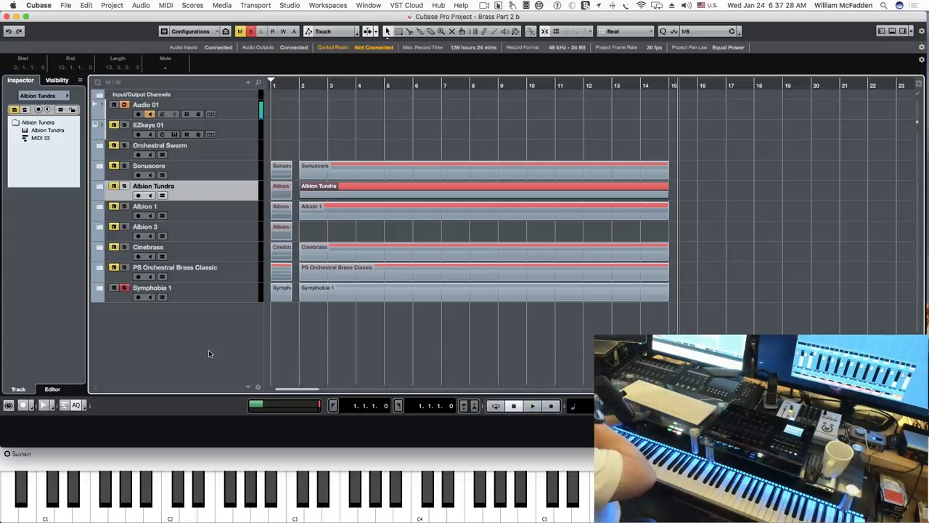
mouse_move(215, 363)
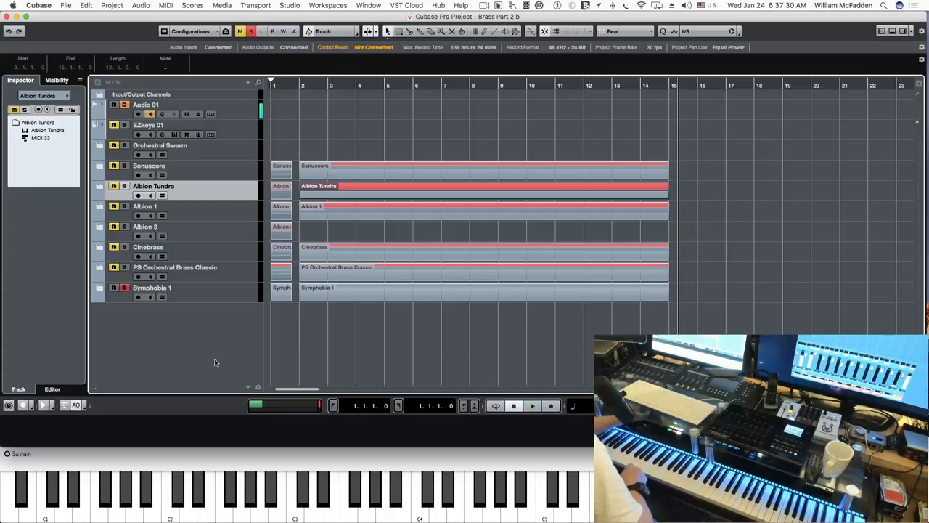
mouse_move(125, 287)
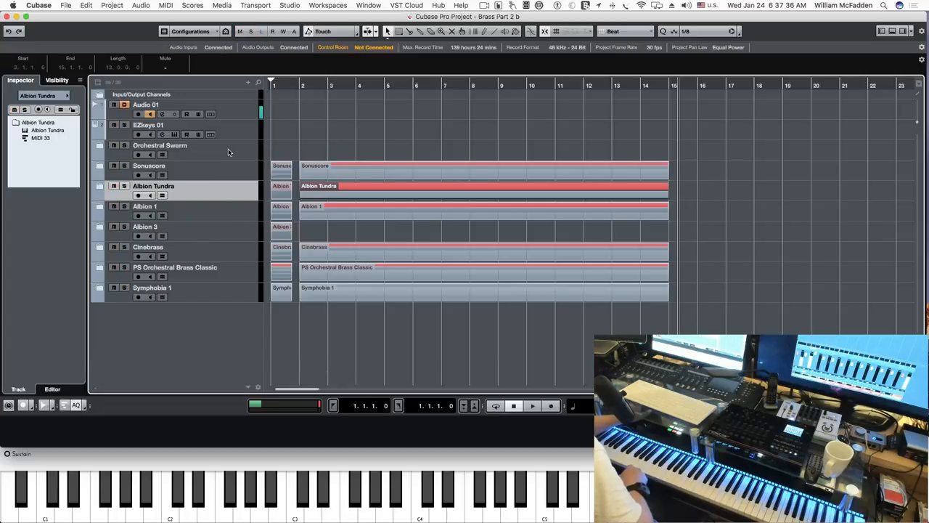
Expand the Orchestral Swarm track and bring up its Kontakt instance with the brass swarm patches
click(159, 145)
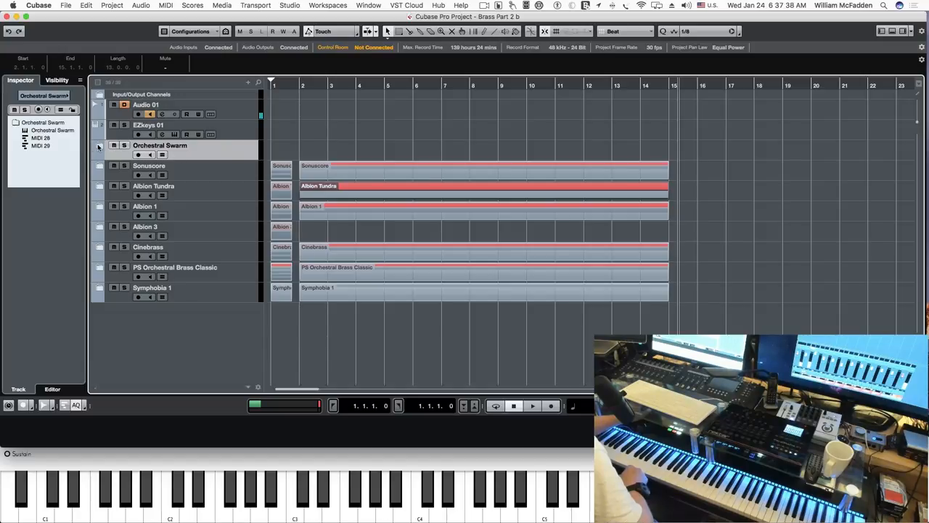
click(105, 145)
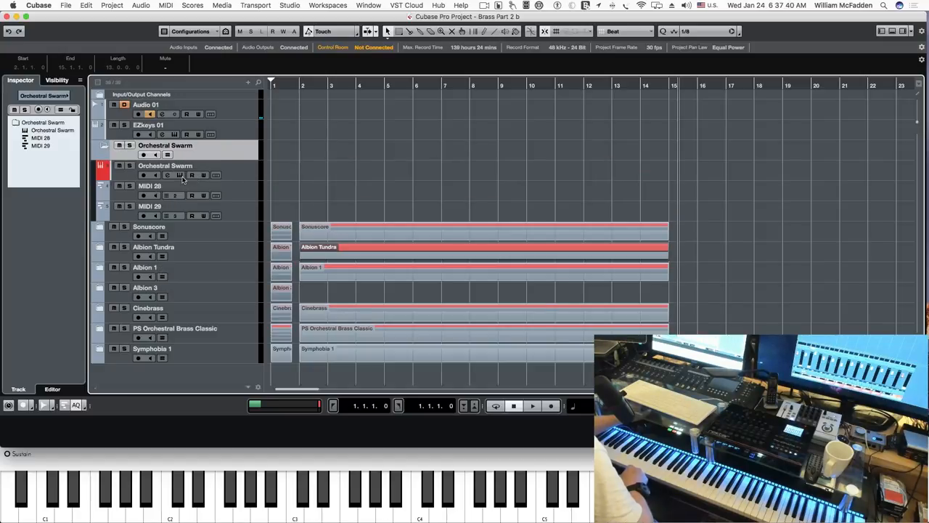
mouse_move(180, 174)
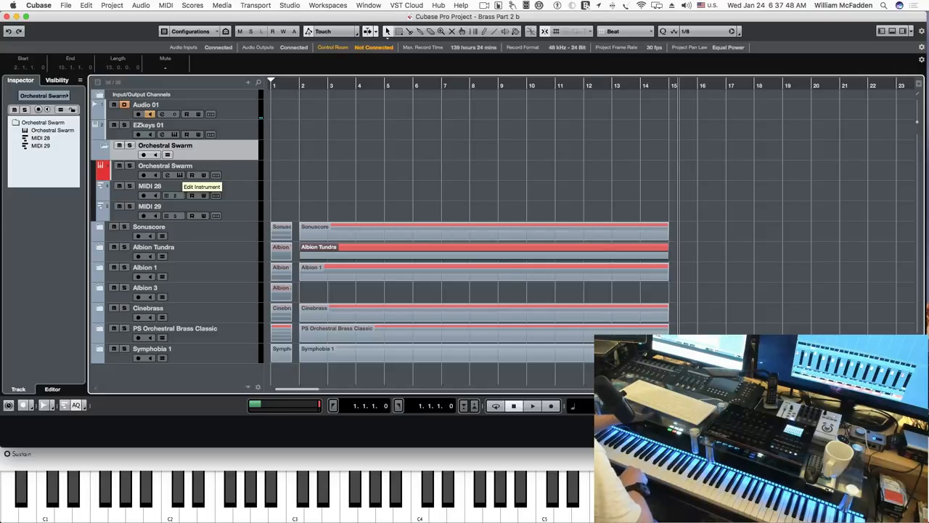
click(202, 185)
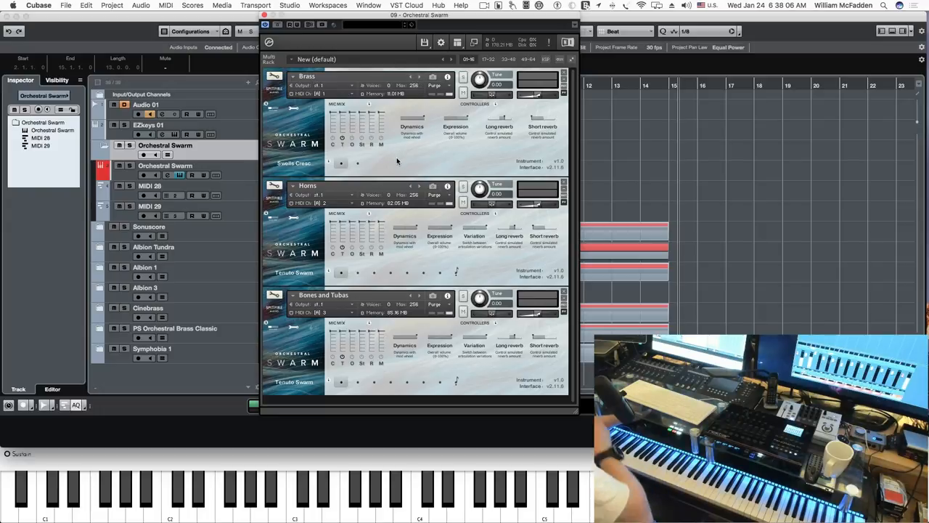
mouse_move(395, 171)
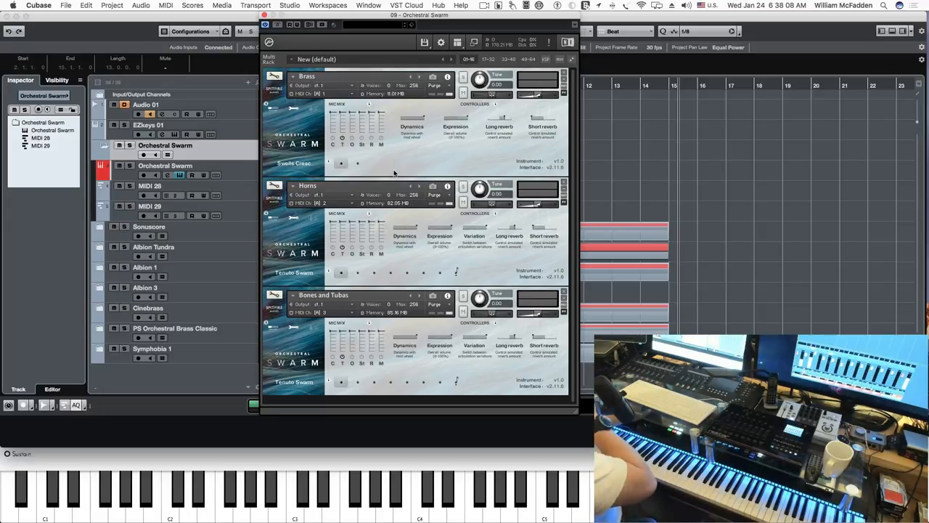
mouse_move(383, 200)
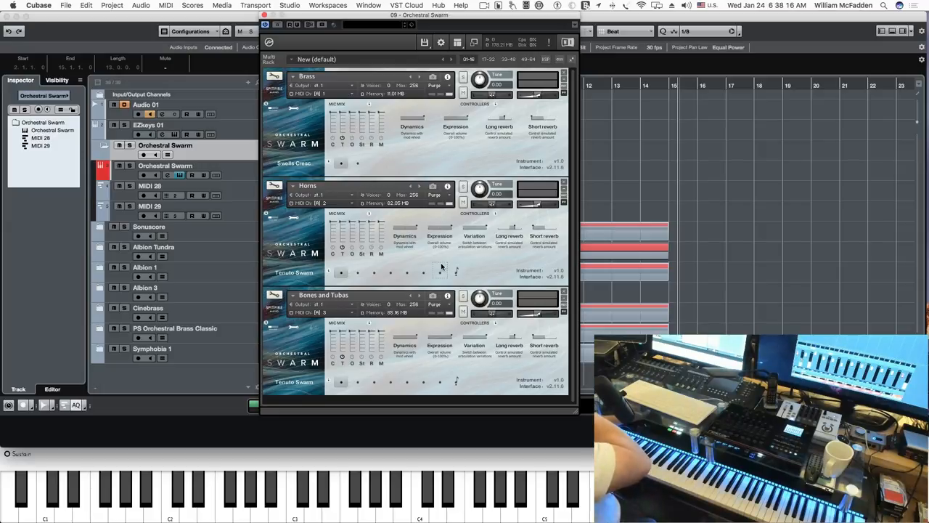
mouse_move(424, 161)
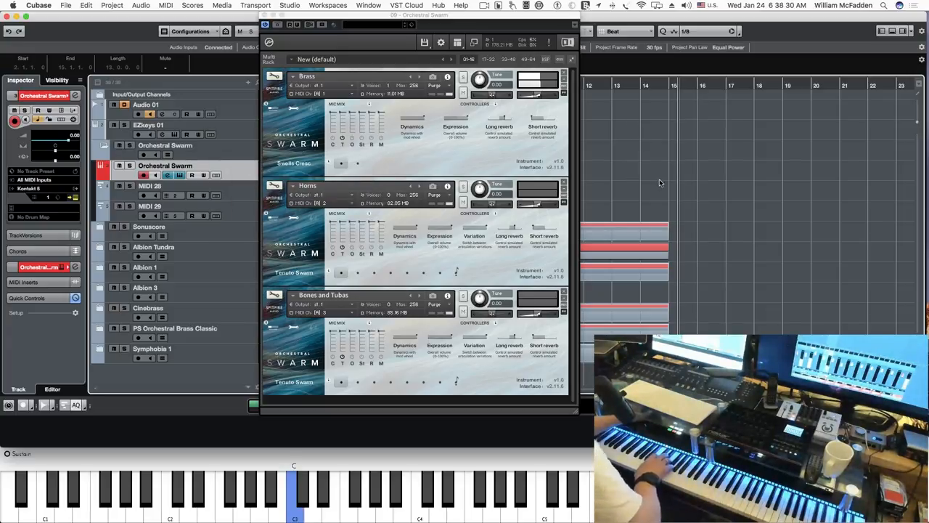
mouse_move(683, 164)
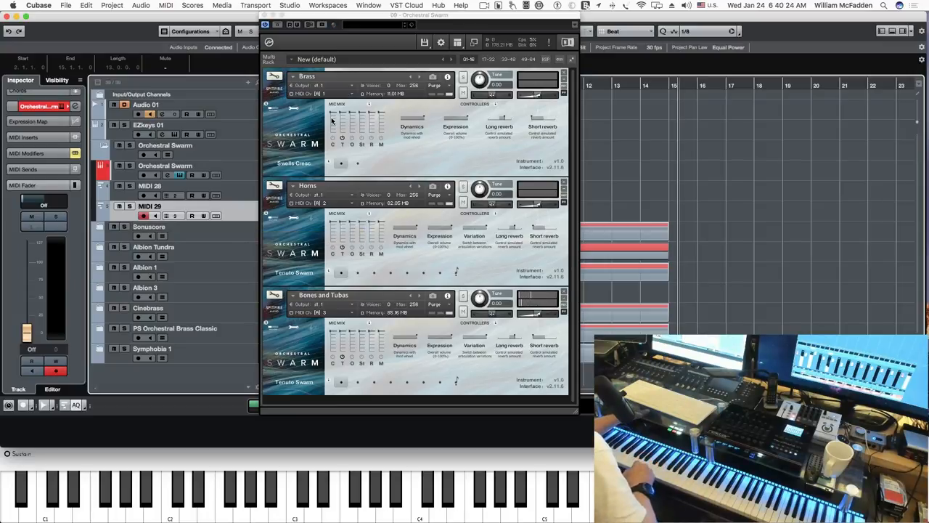
mouse_move(608, 144)
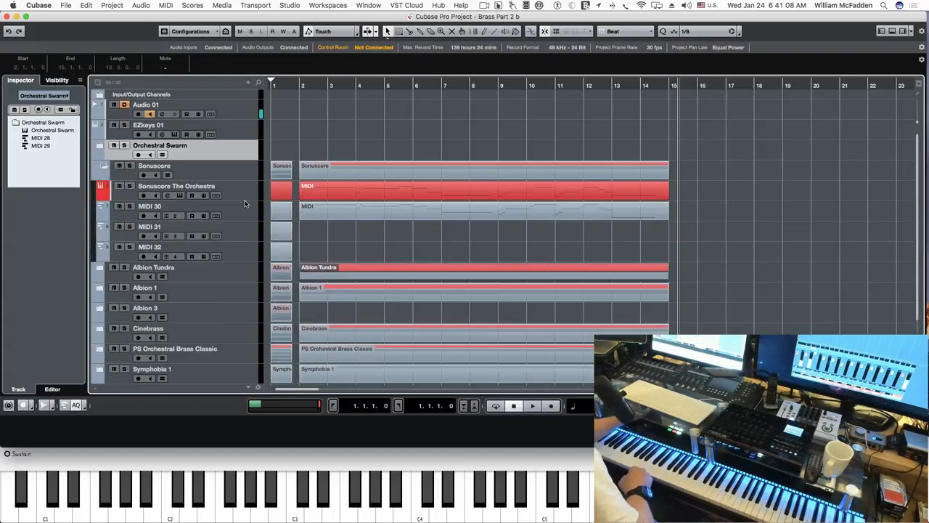
mouse_move(180, 196)
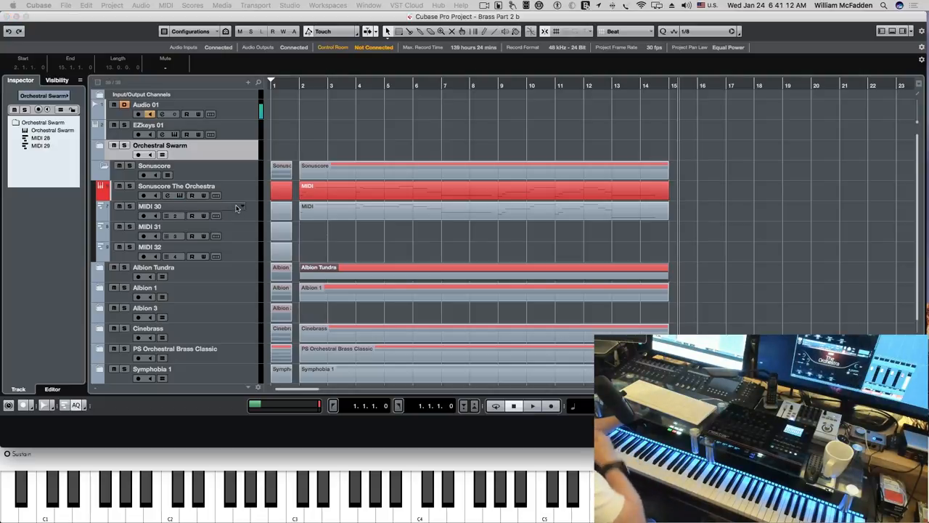
Bring up The Orchestra Kontakt instance centred on screen and audition the trumpets patch
click(181, 195)
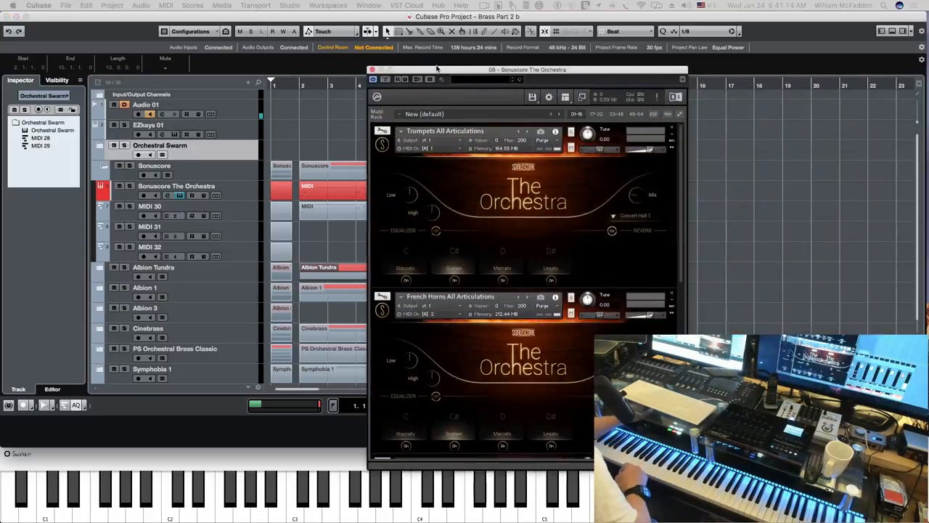
drag(526, 69, 414, 16)
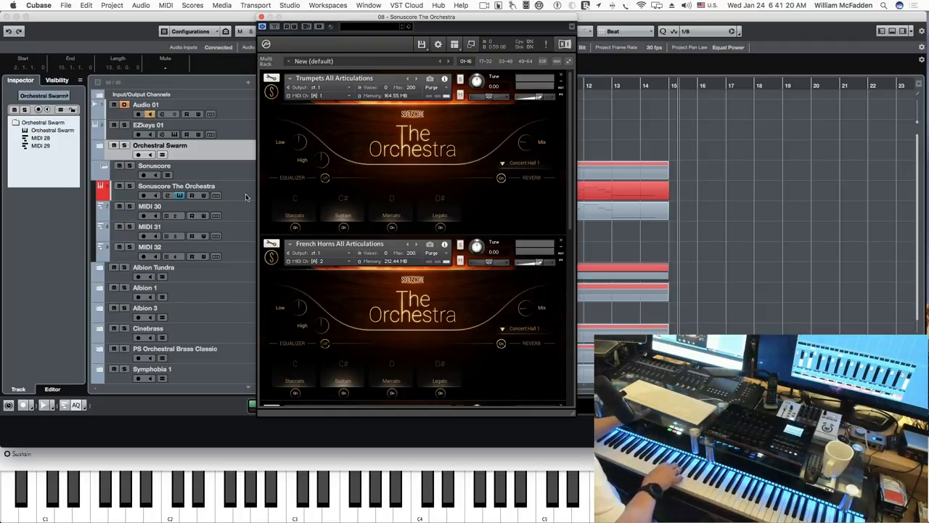
click(177, 186)
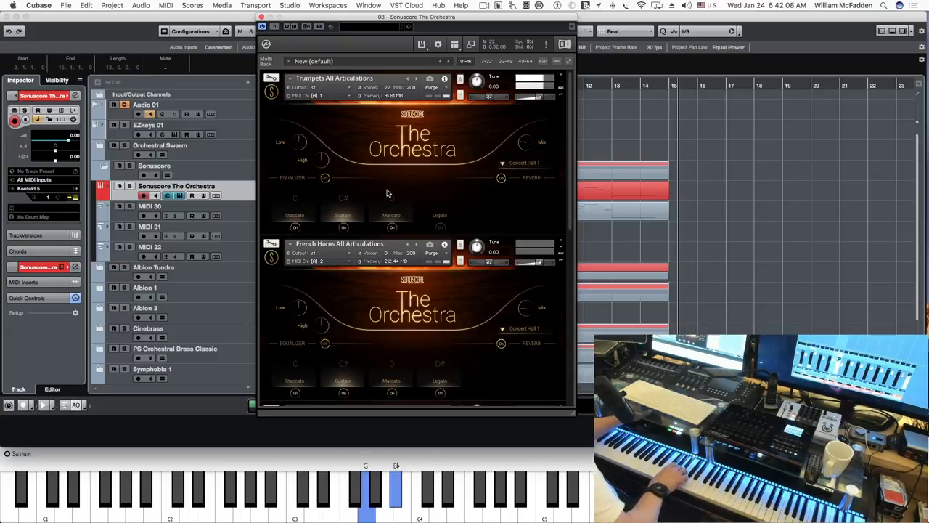
Move to the French horns MIDI track and audition the horns and trombones all-articulations patches
click(149, 206)
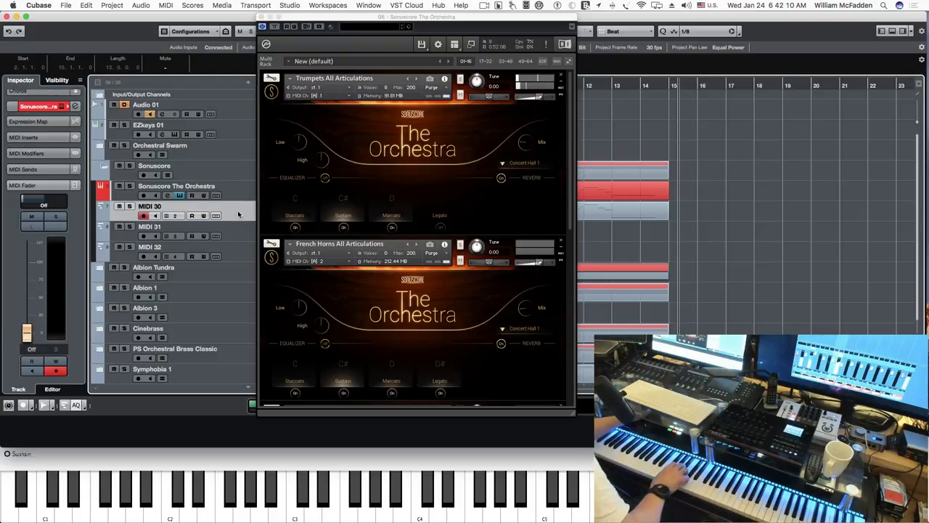
scroll(down, 3)
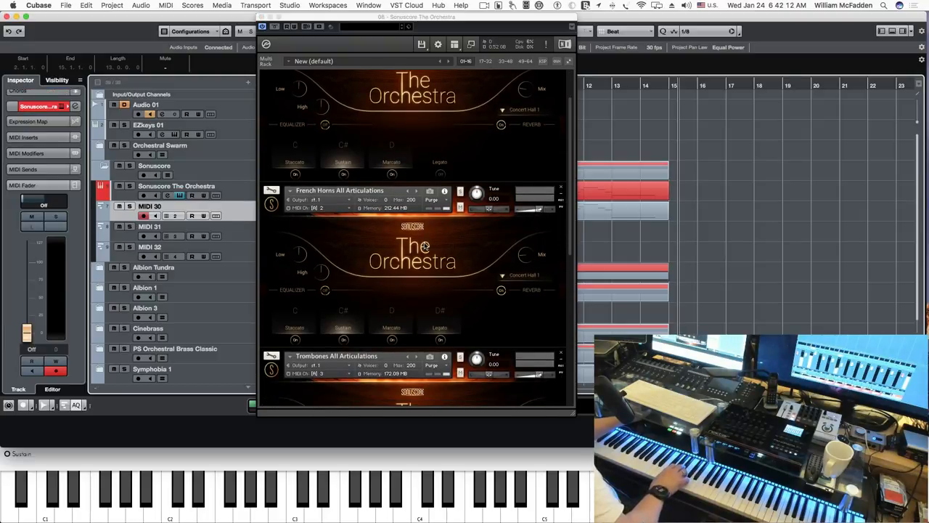
click(366, 497)
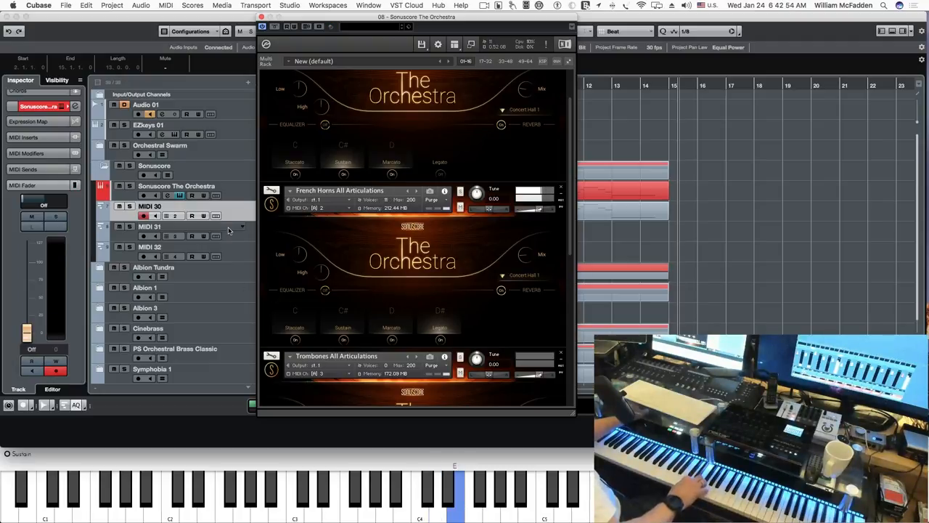
scroll(down, 3)
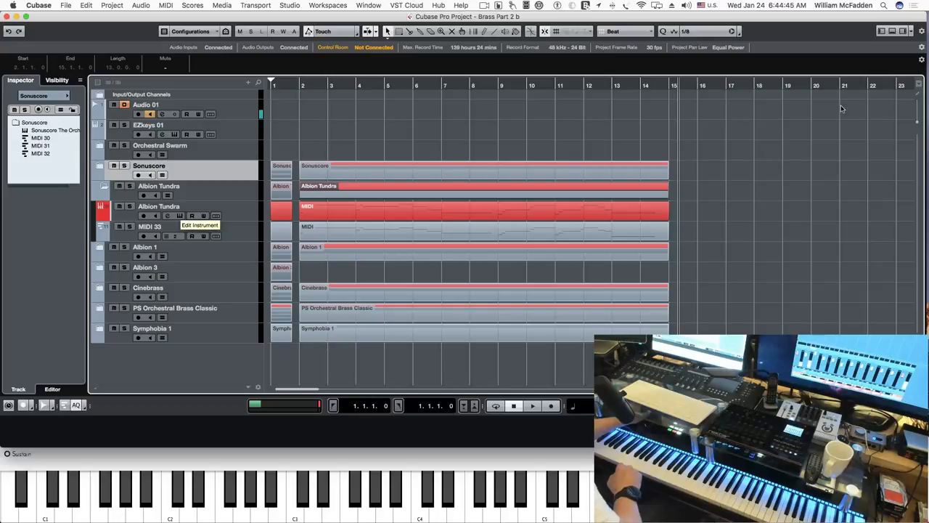
mouse_move(592, 215)
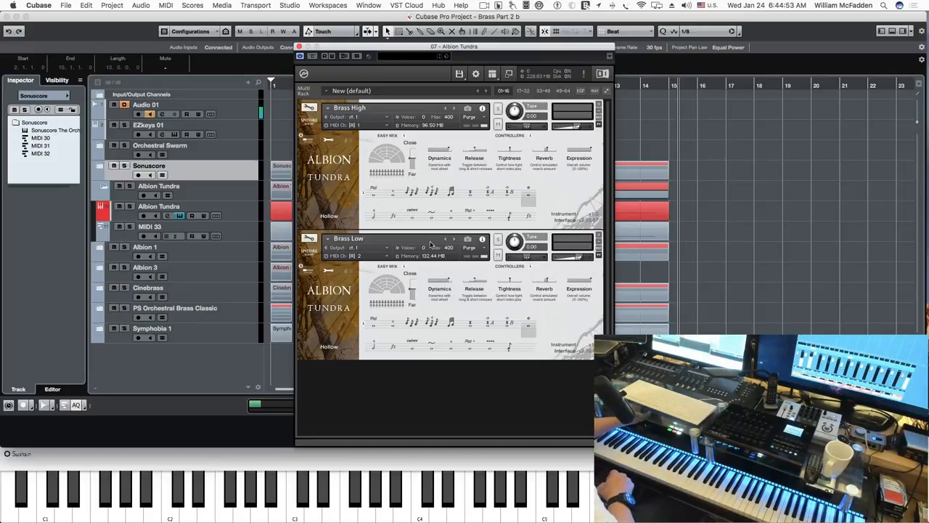
mouse_move(575, 190)
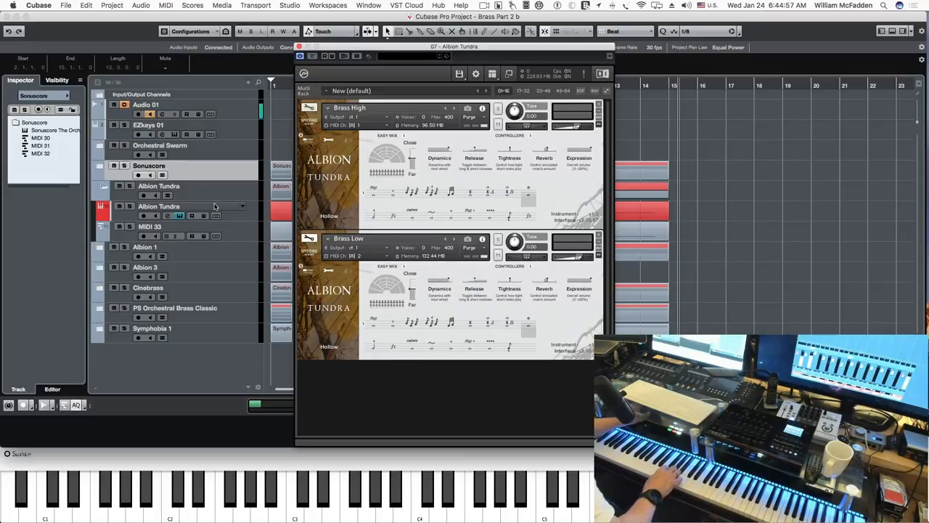
Select the Albion Tundra high brass track and audition a first different articulation
click(158, 206)
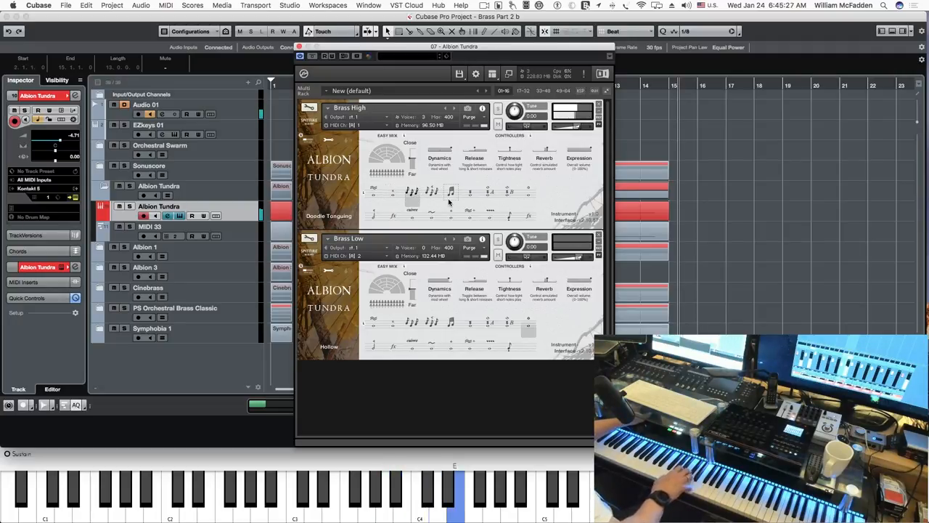
click(433, 191)
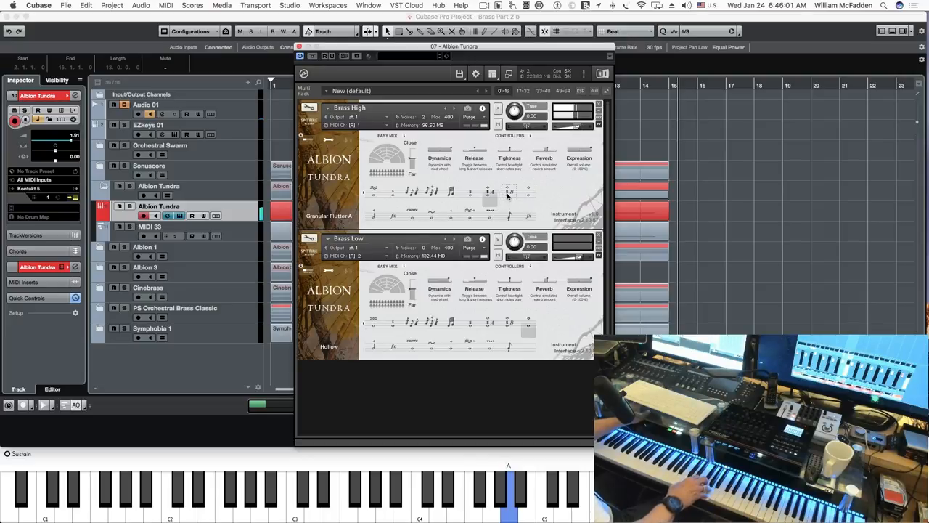
click(508, 198)
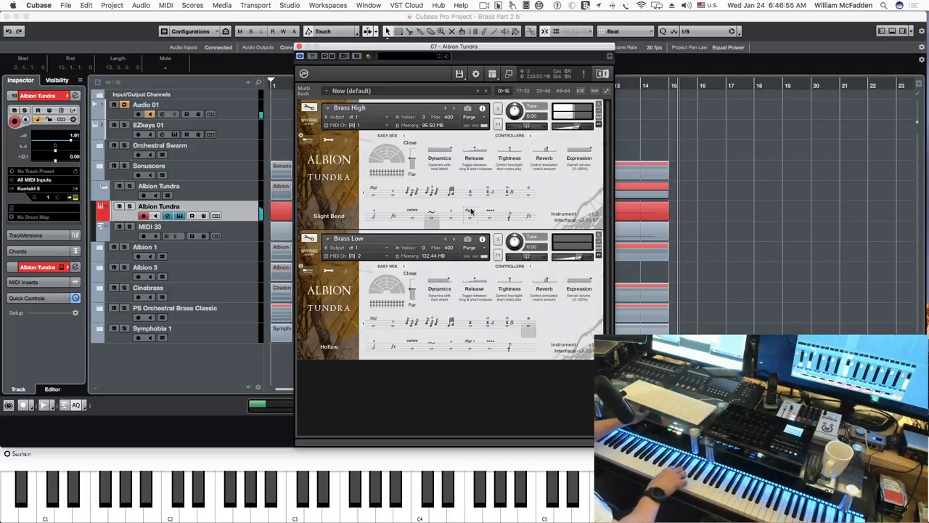
Step through three more Brass High articulation keyswitches, auditioning each on the keyboard
click(436, 496)
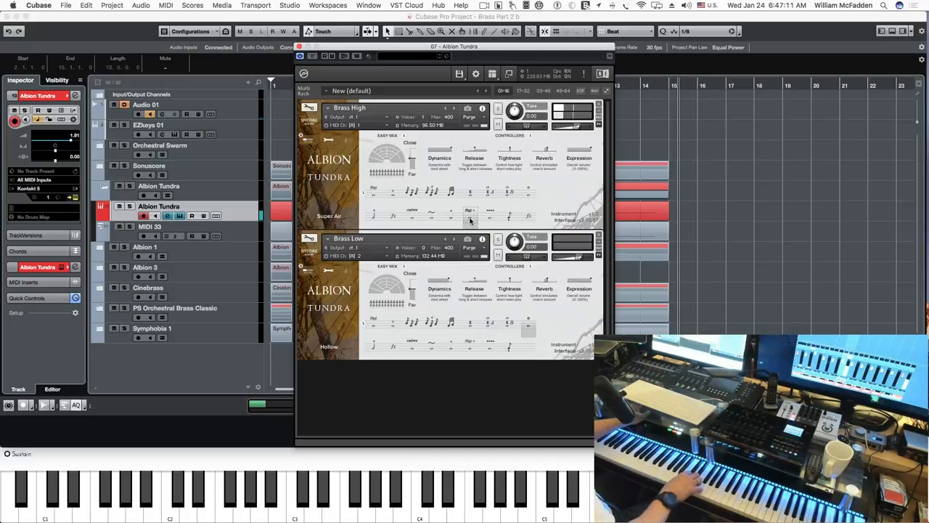
click(418, 493)
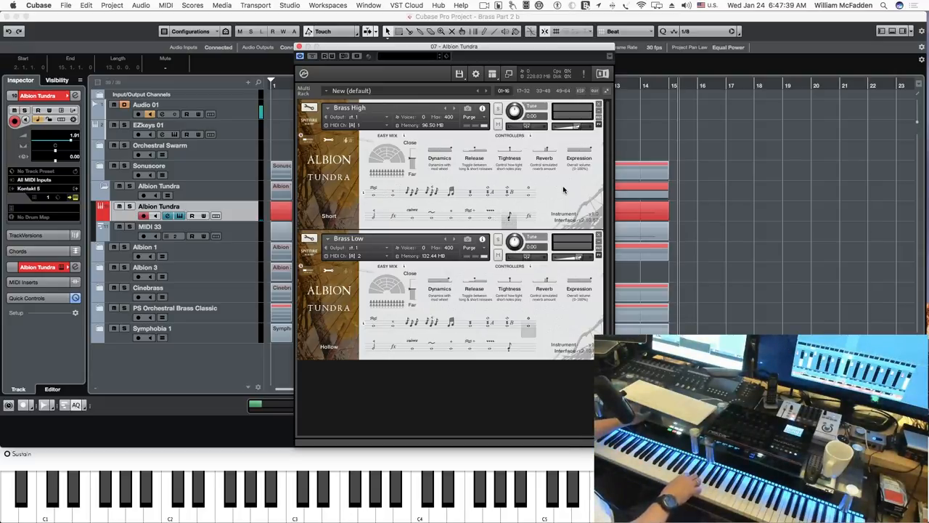
click(418, 493)
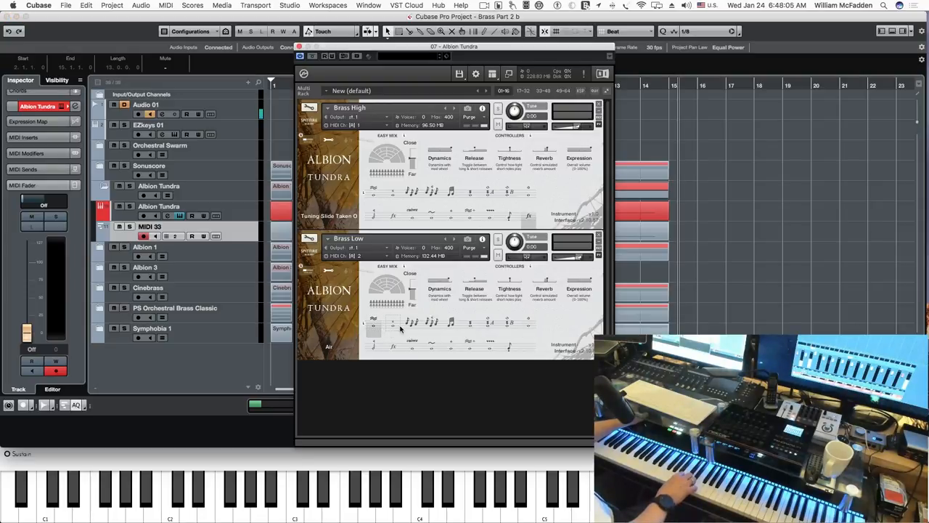
mouse_move(534, 337)
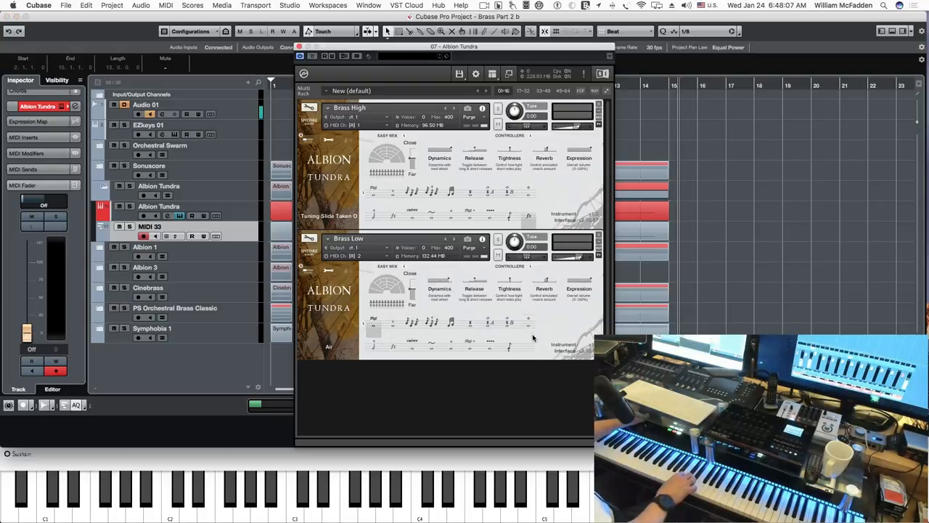
mouse_move(444, 352)
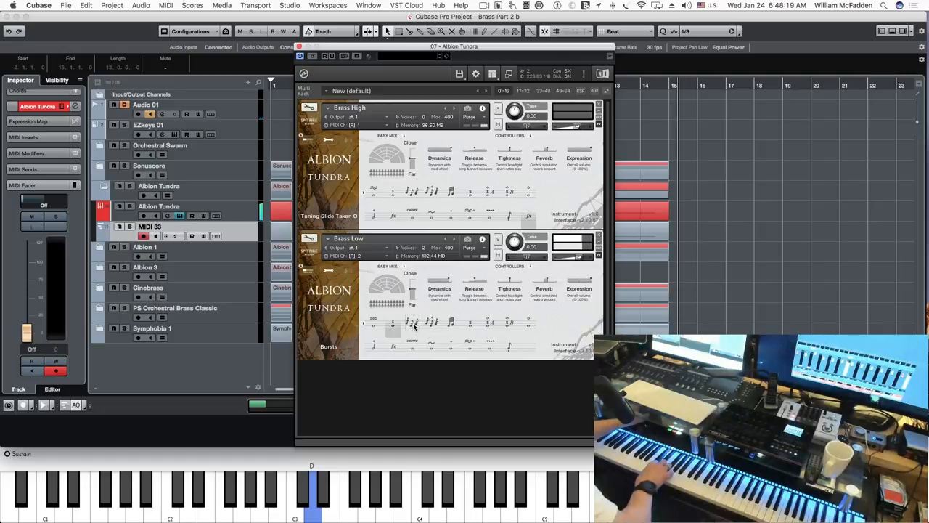
mouse_move(448, 312)
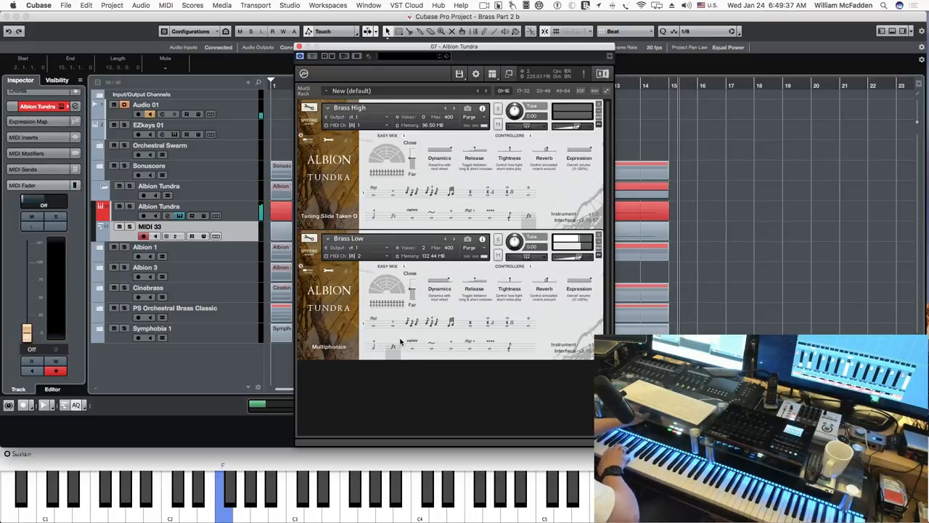
mouse_move(423, 369)
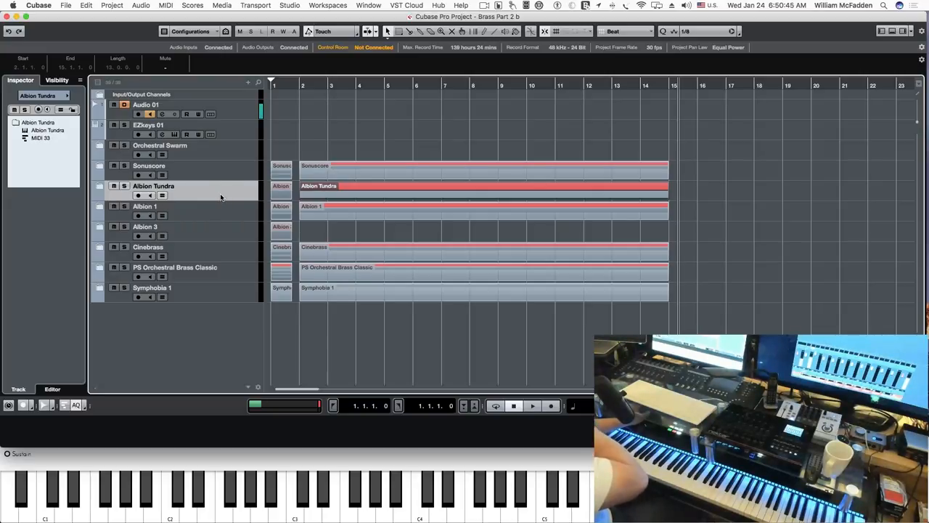
mouse_move(225, 197)
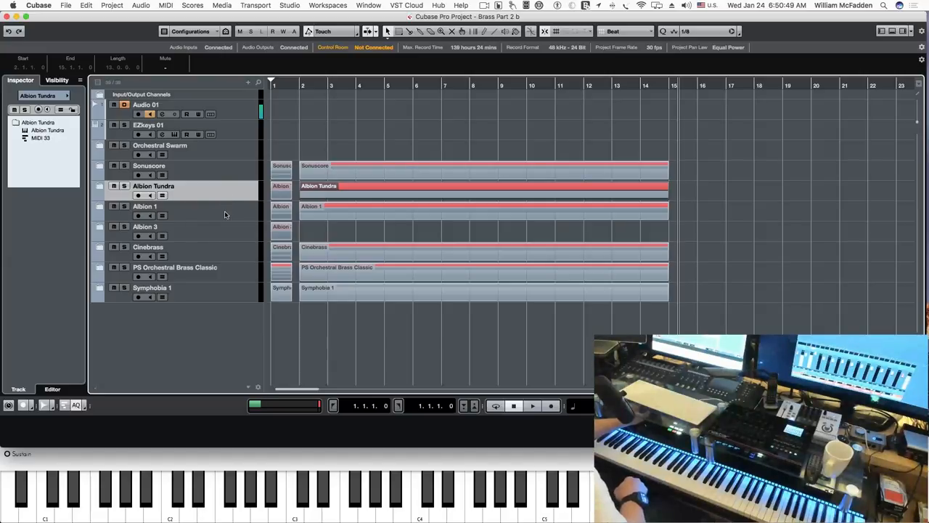
mouse_move(210, 215)
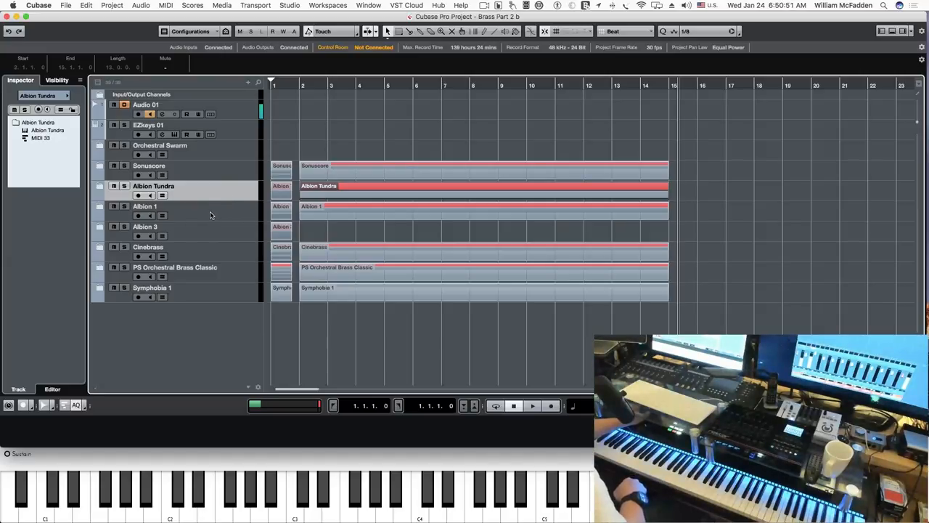
mouse_move(218, 254)
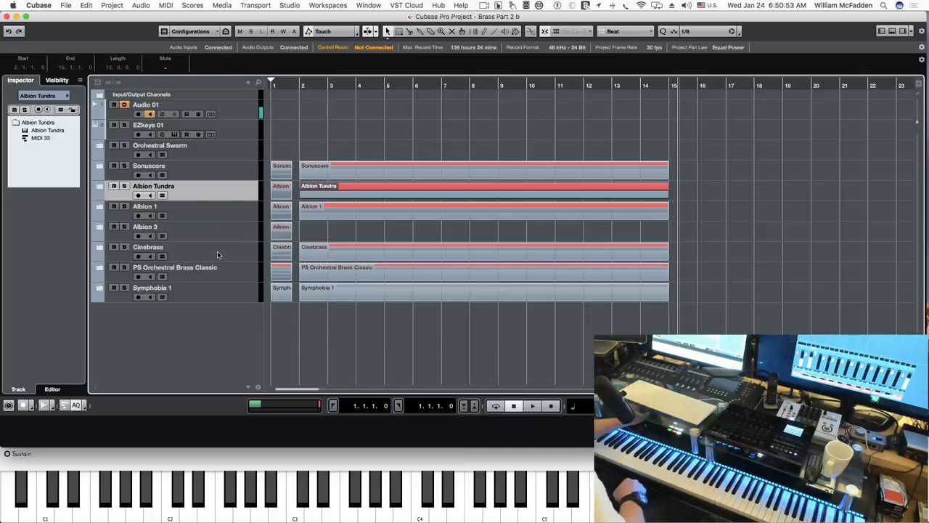
mouse_move(224, 276)
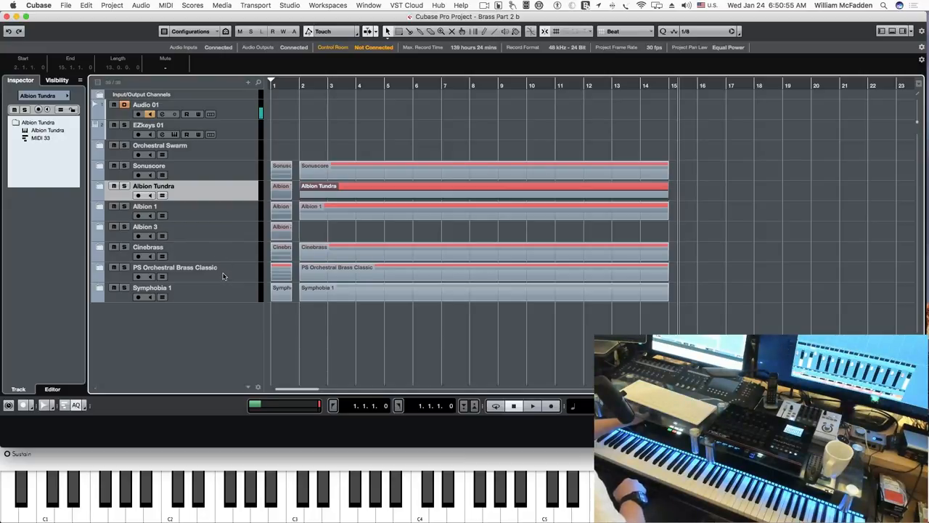
mouse_move(212, 216)
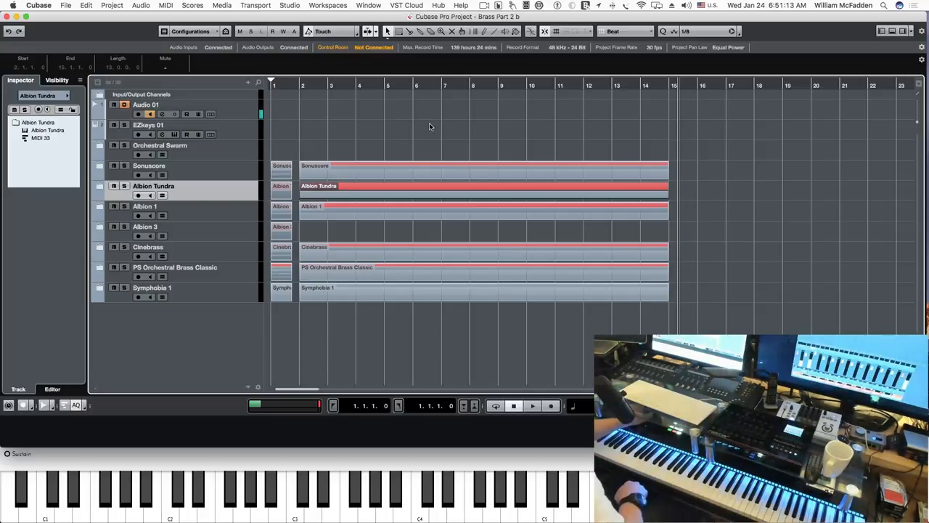
mouse_move(428, 122)
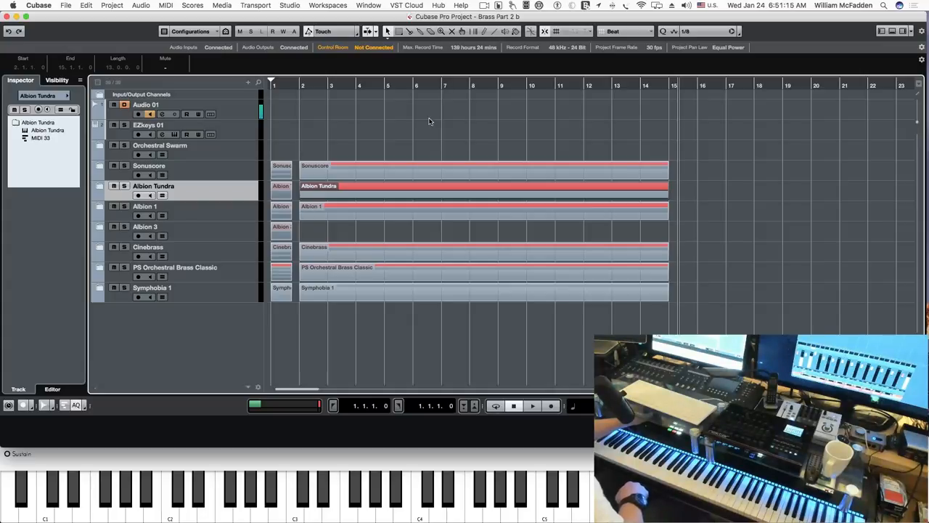
mouse_move(437, 118)
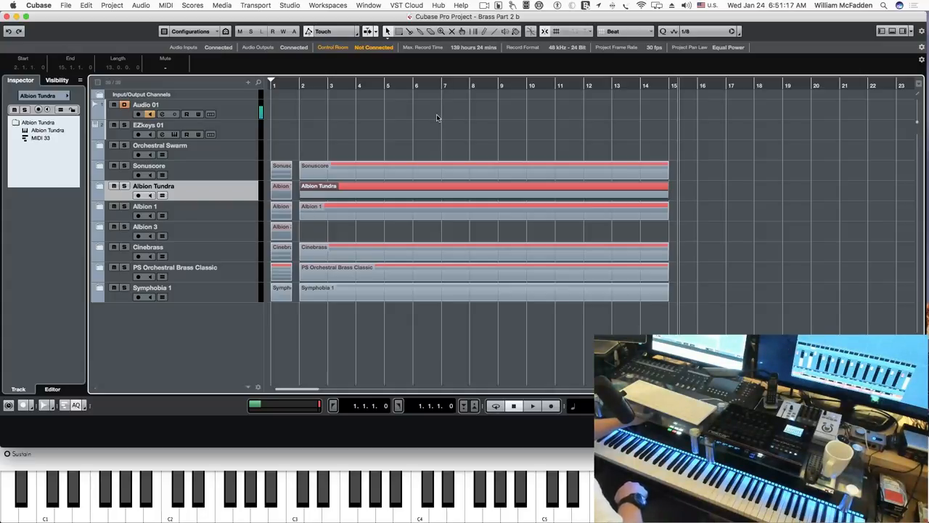